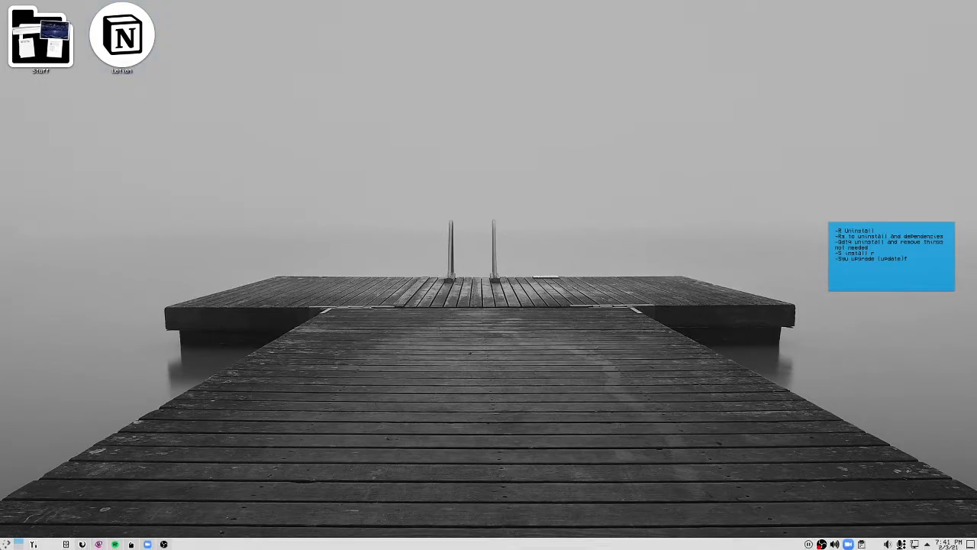
mouse_move(14, 525)
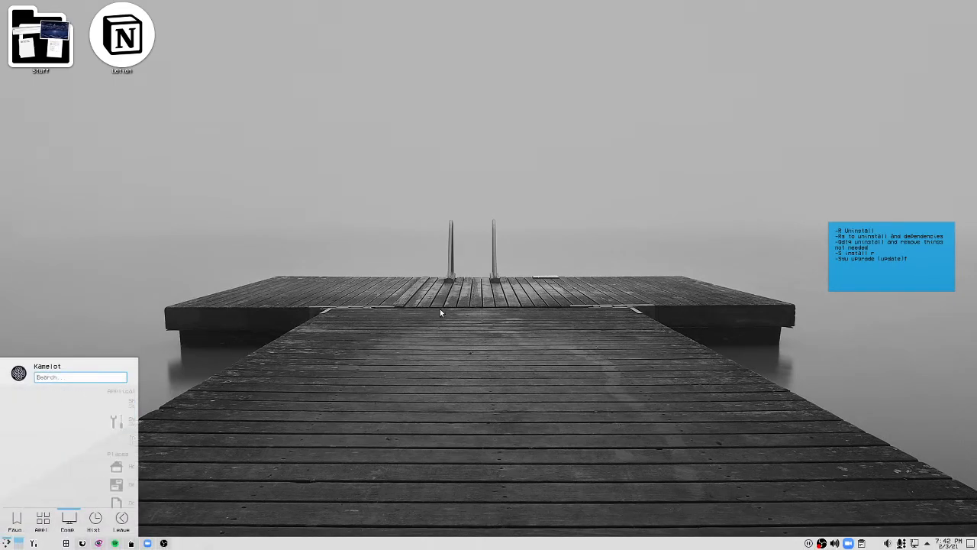
- Launch System Settings from the launcher search for "s"
type("s")
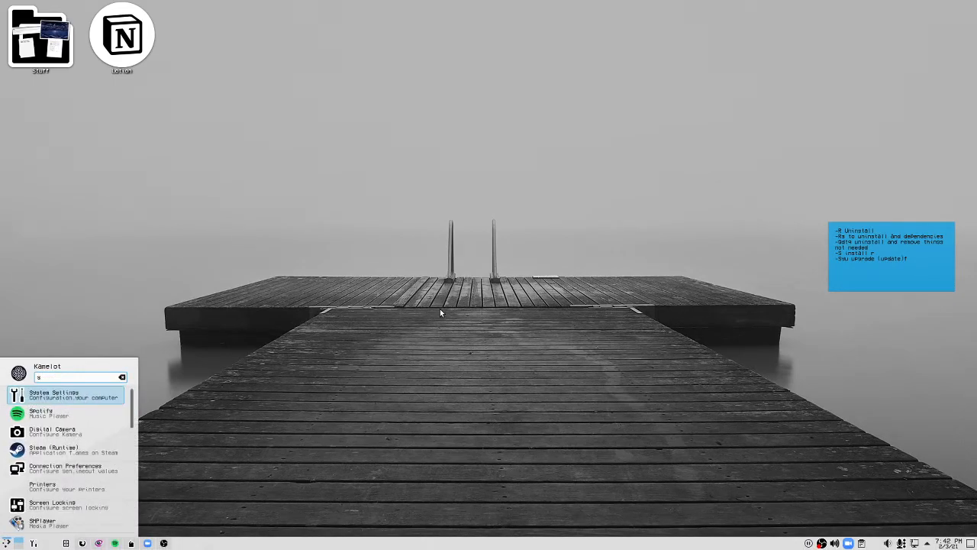
left_click(67, 397)
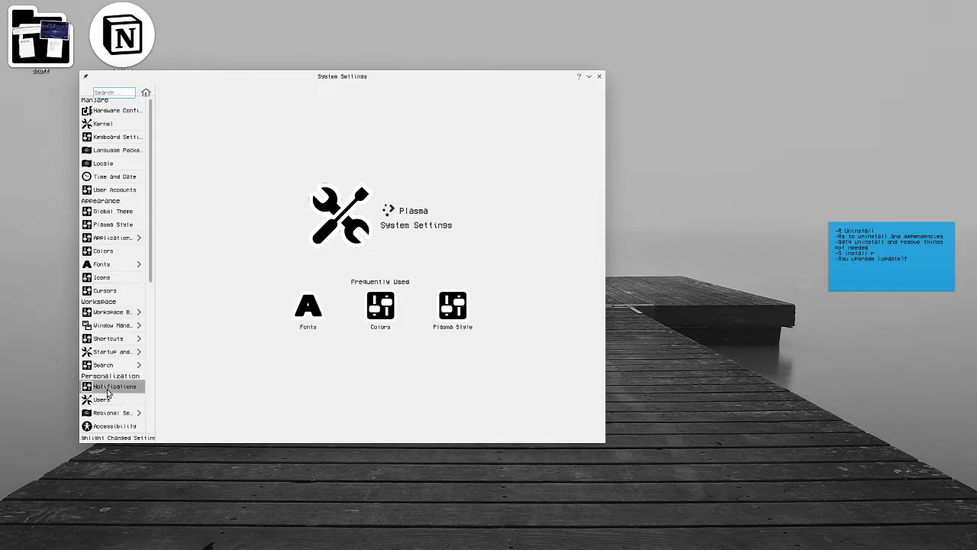
- Show the per-application notification settings with Plasma Workspace selected
left_click(113, 386)
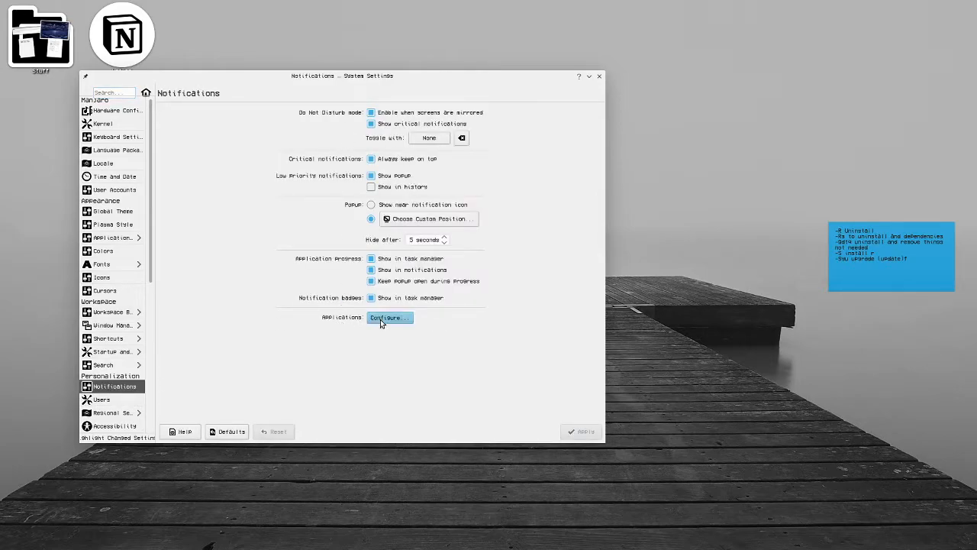
left_click(389, 318)
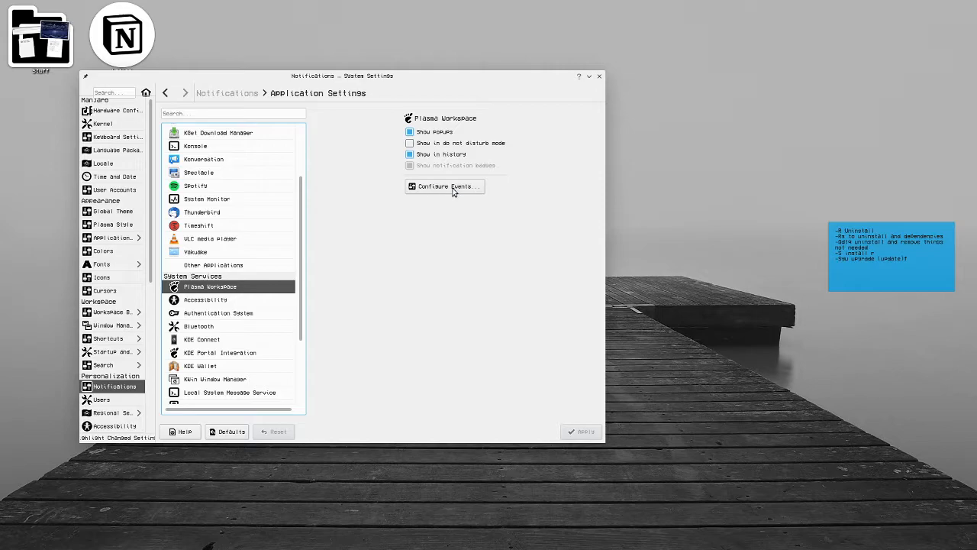
- Configure Plasma Workspace events so Beep and Question each play a sound
left_click(445, 186)
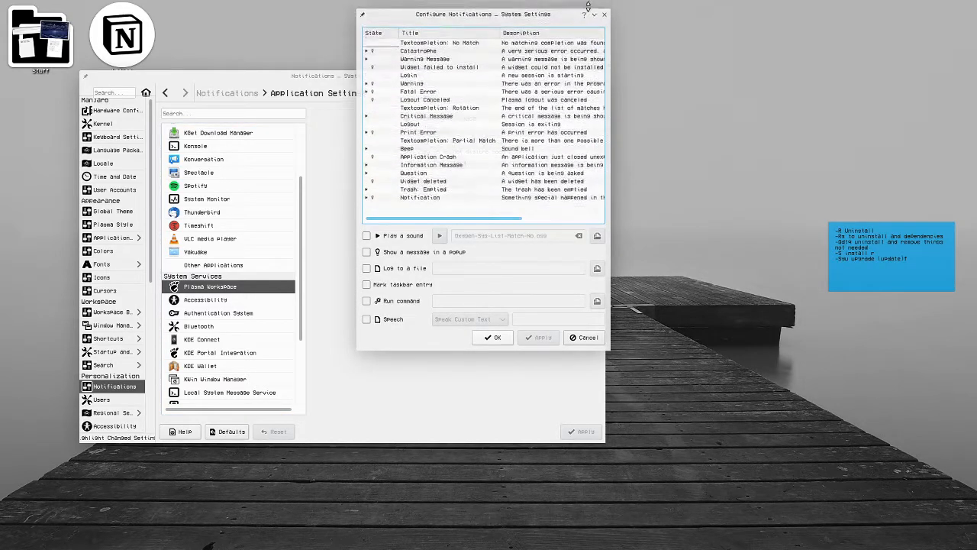
left_click_drag(455, 14, 653, 66)
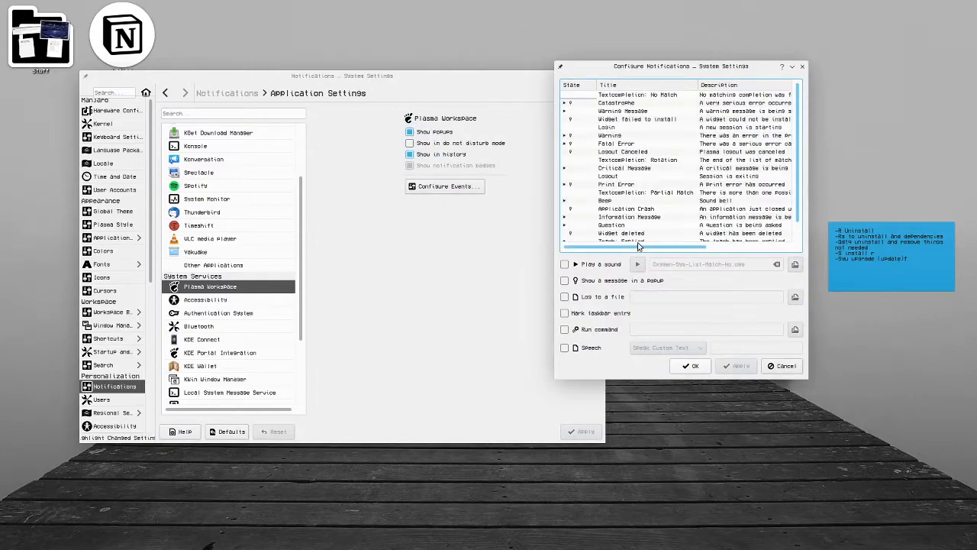
left_click(638, 119)
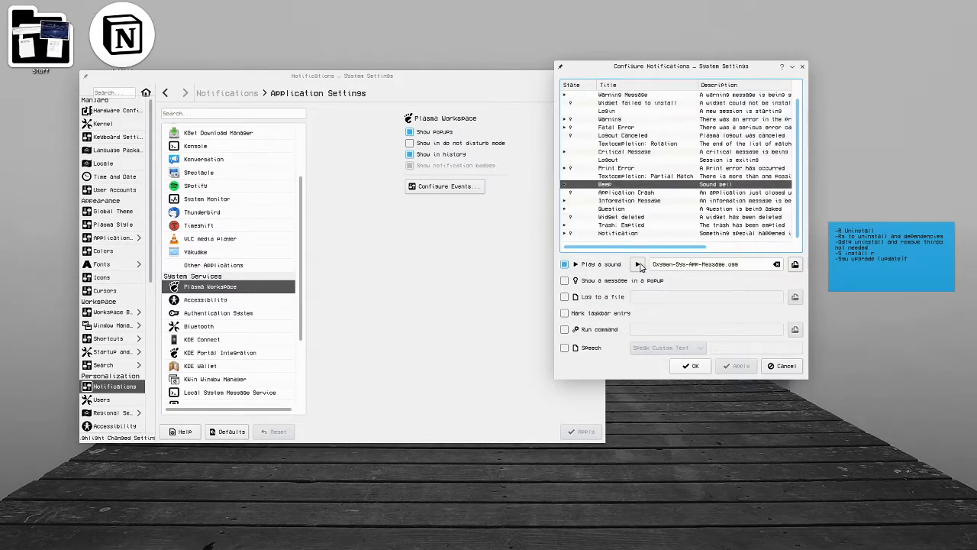
left_click(627, 200)
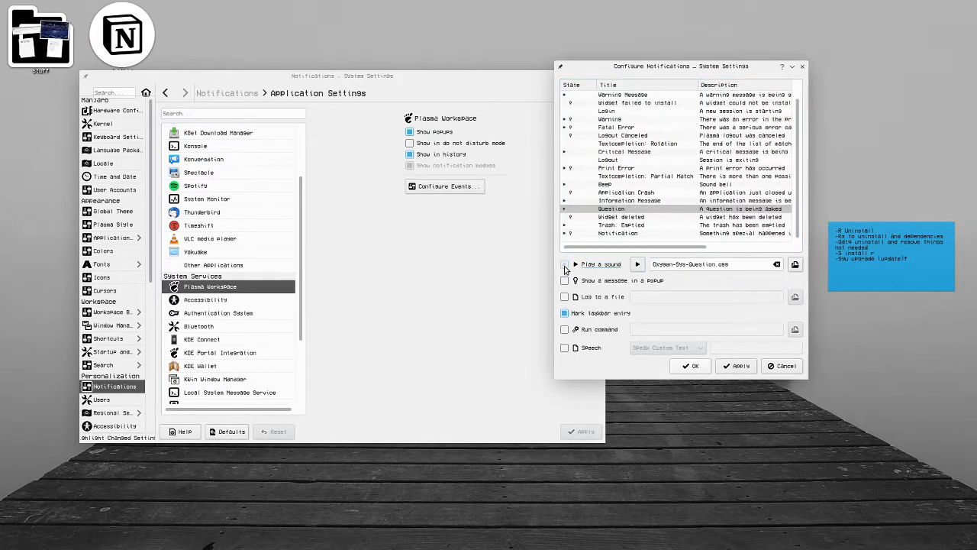
left_click(794, 264)
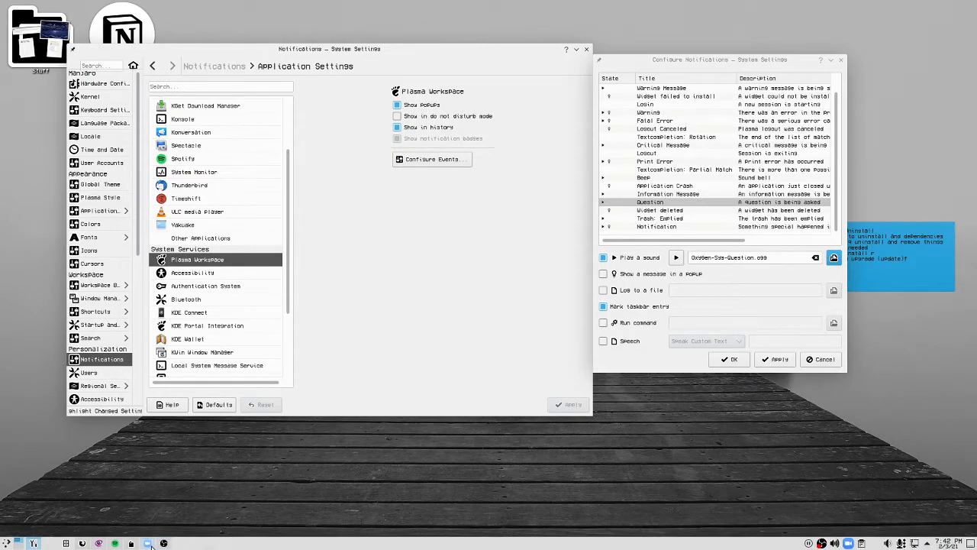
left_click(162, 540)
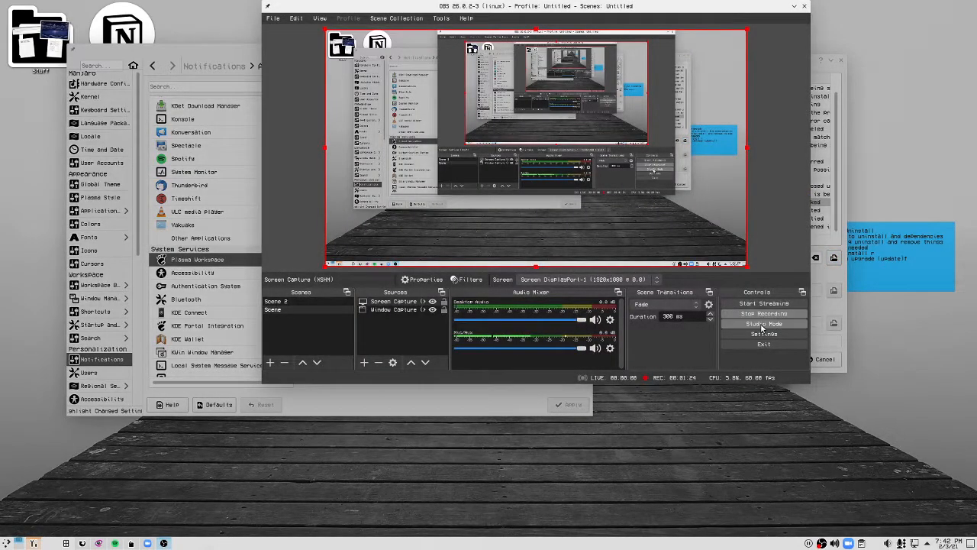